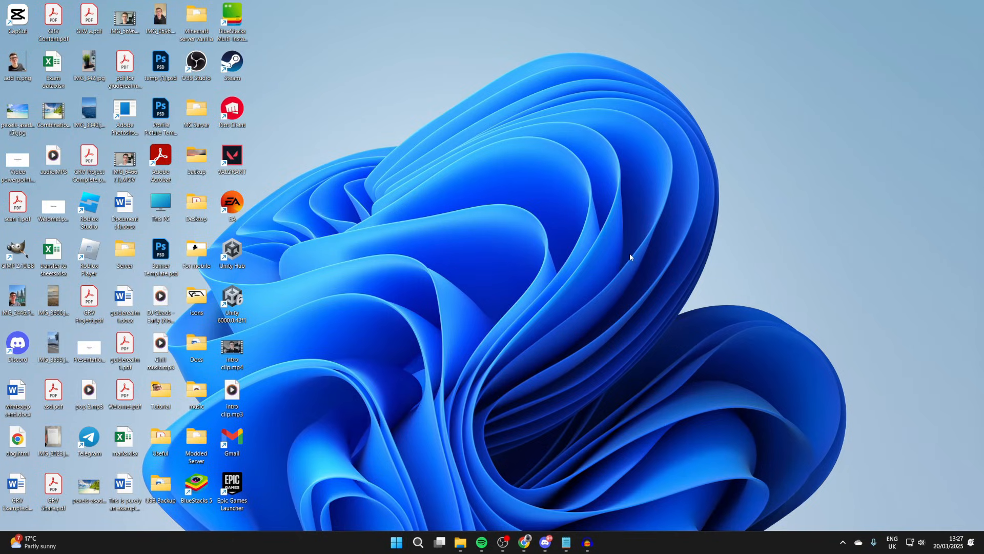
pyautogui.moveTo(443, 510)
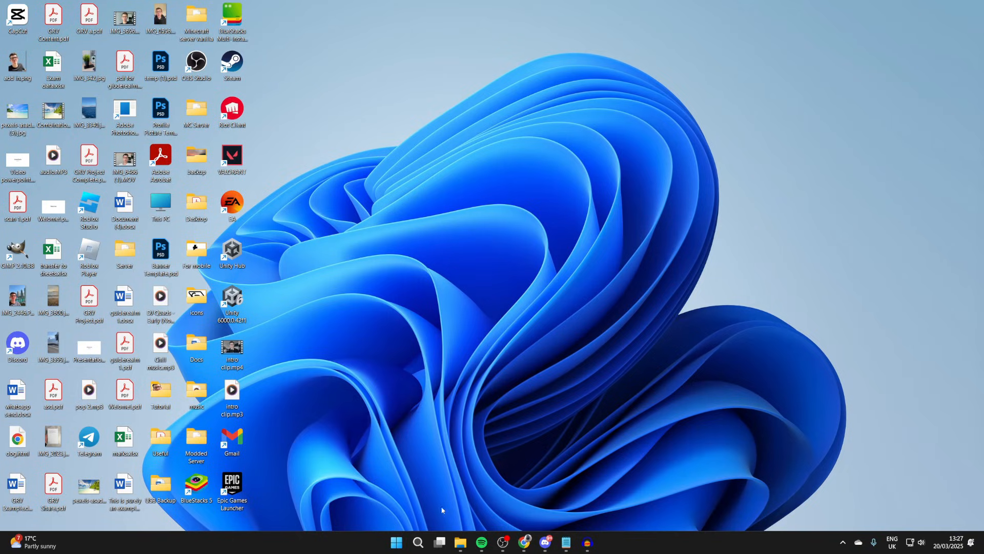
# - Search Windows for 'micro' and launch Microsoft Store from the results
pyautogui.click(417, 542)
pyautogui.write('micro')
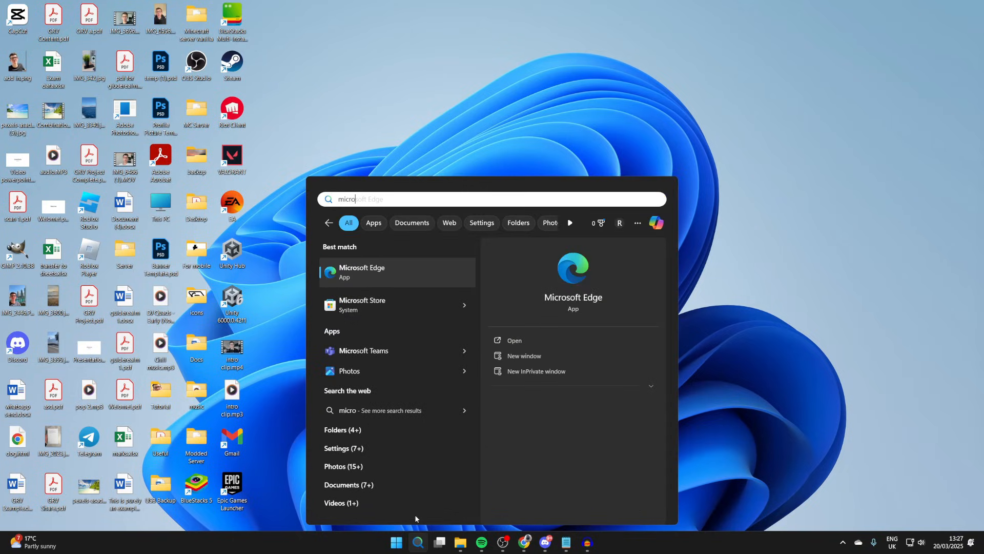
pyautogui.click(362, 305)
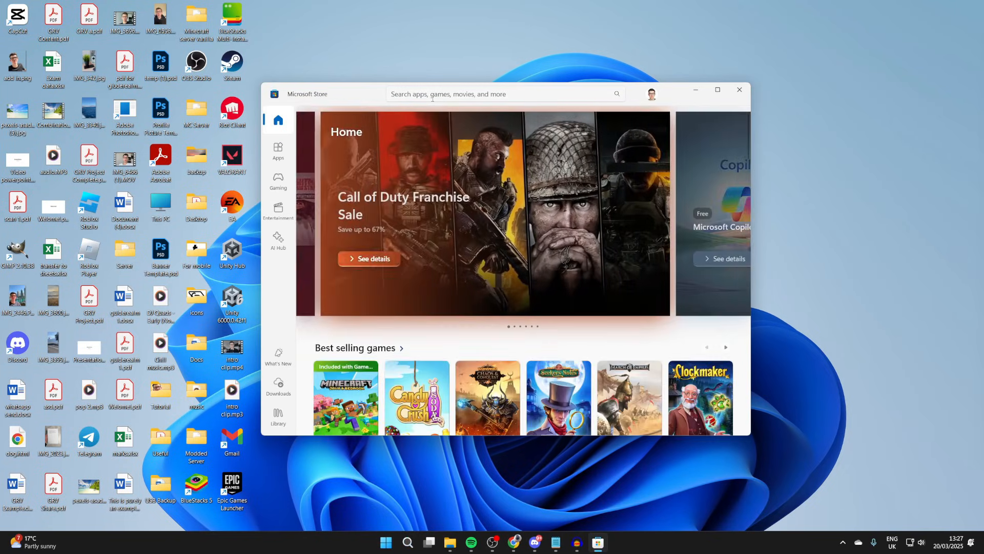
# - Search the Store for 'minecraft' and open Minecraft Launcher to begin installing
pyautogui.write('m')
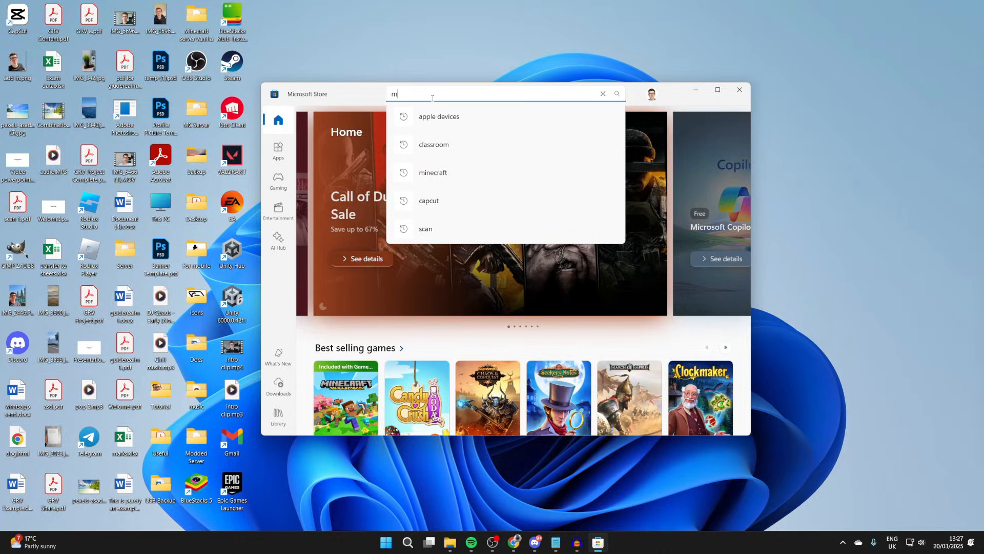
pyautogui.write('inecra')
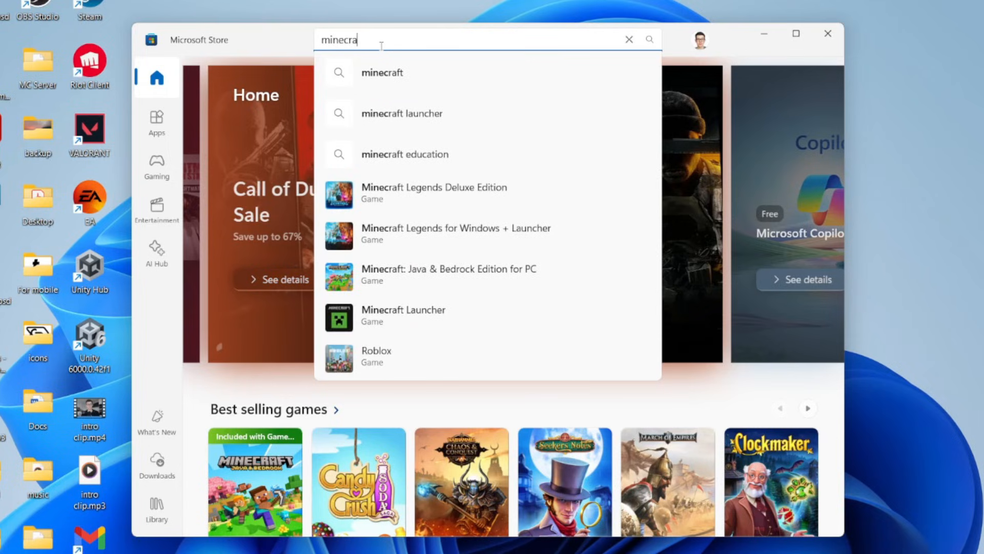
pyautogui.press('Enter')
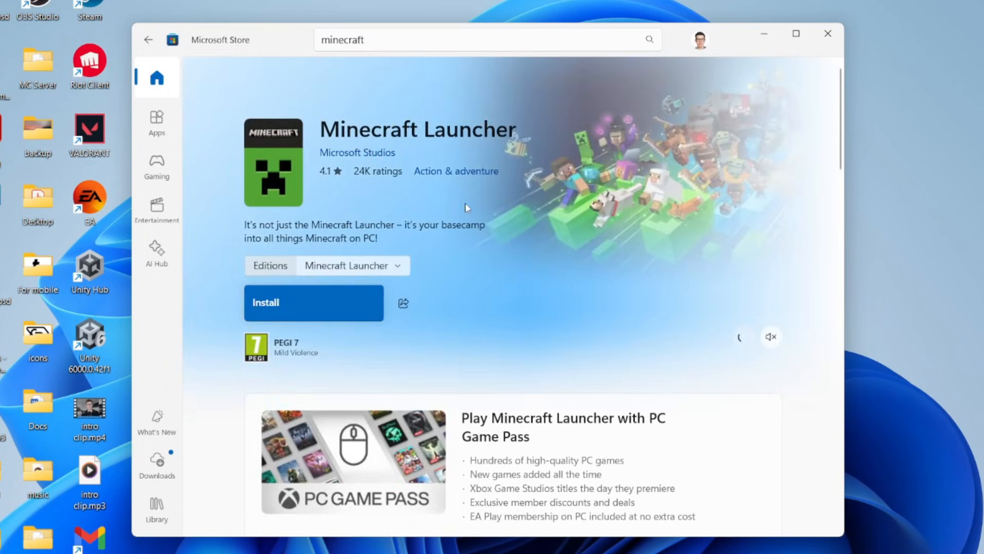
pyautogui.click(314, 302)
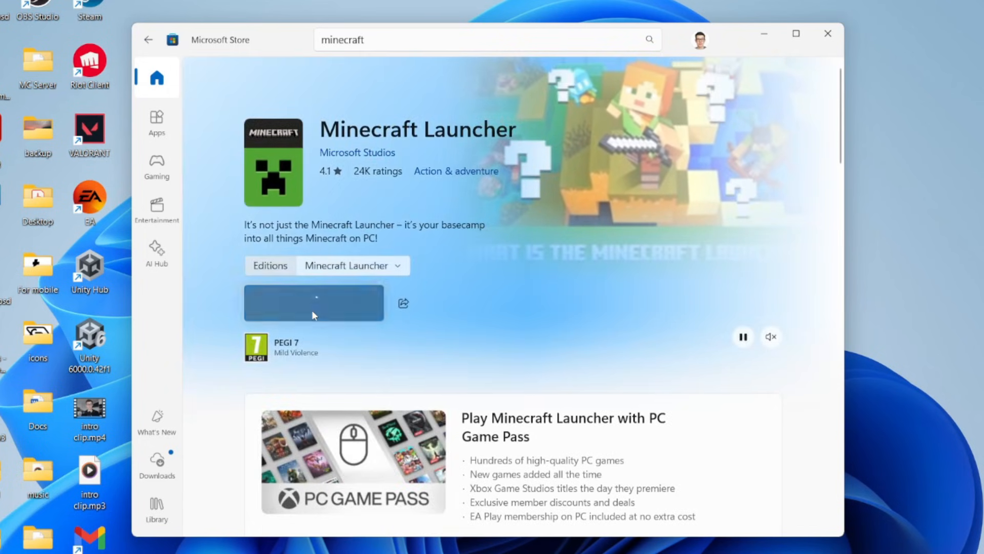
# - Install Minecraft Launcher, confirming C:\XboxGames as the install location
pyautogui.click(313, 302)
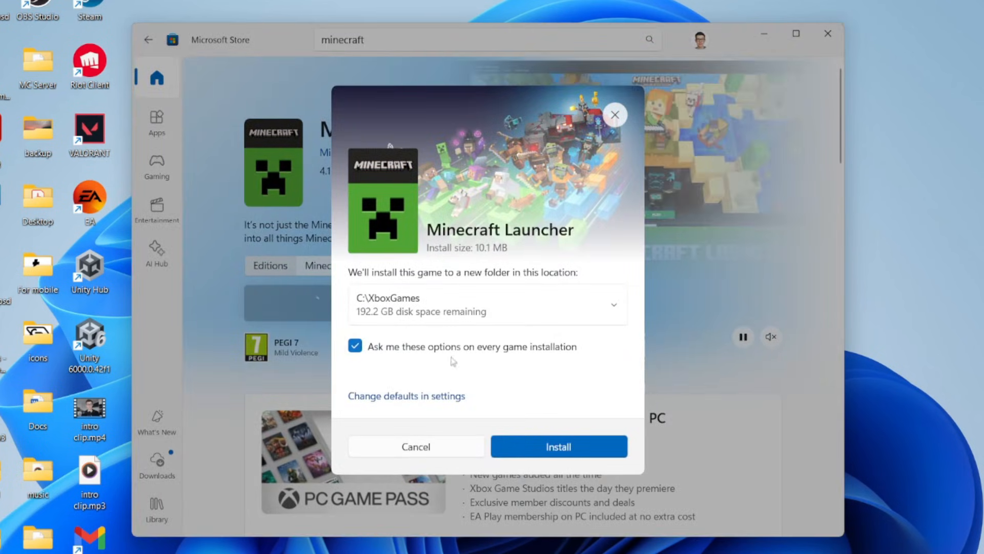
pyautogui.click(559, 446)
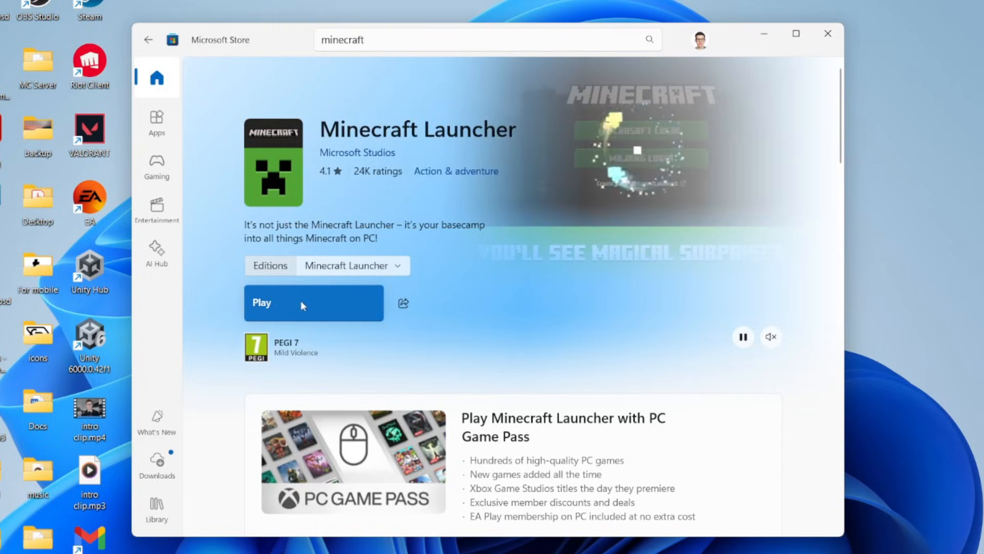
# - Launch Minecraft Launcher, sign in with Microsoft, and request Bedrock Edition install on drive C:
pyautogui.click(301, 303)
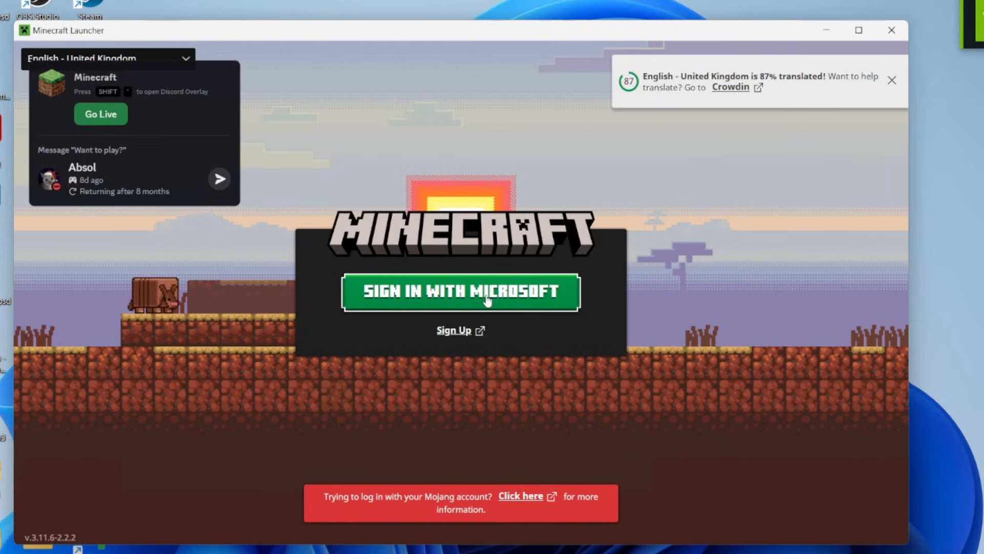
pyautogui.click(457, 292)
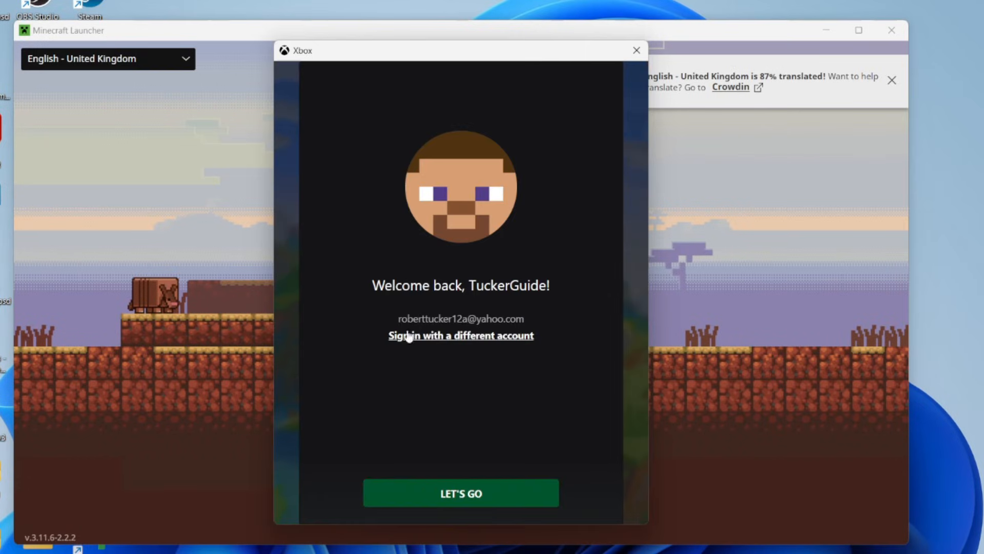
pyautogui.moveTo(492, 357)
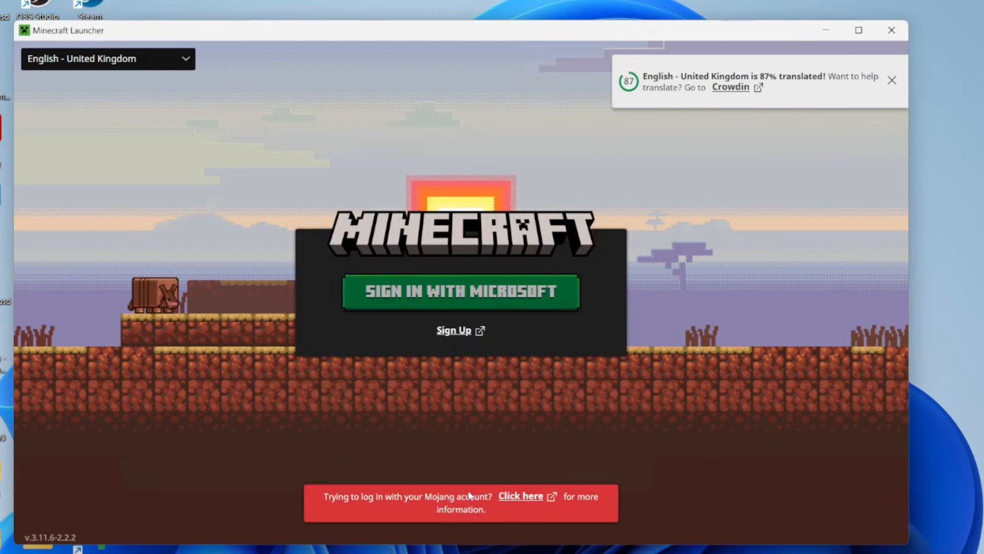
pyautogui.moveTo(467, 283)
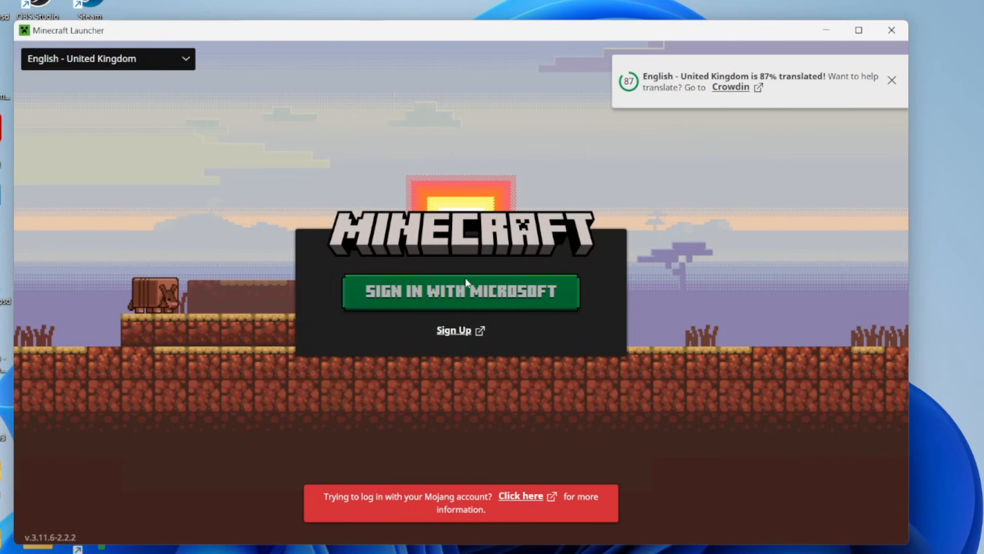
pyautogui.click(459, 292)
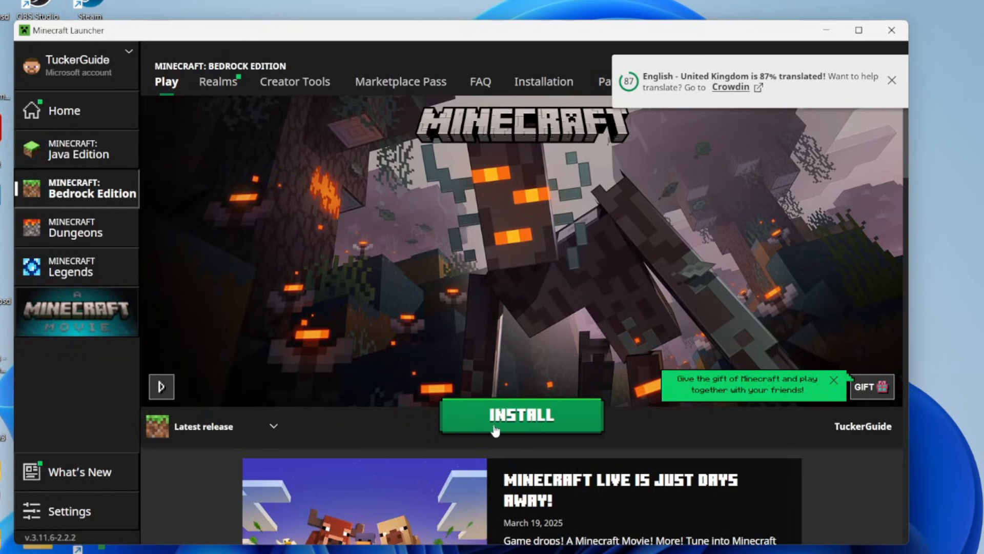
pyautogui.click(522, 417)
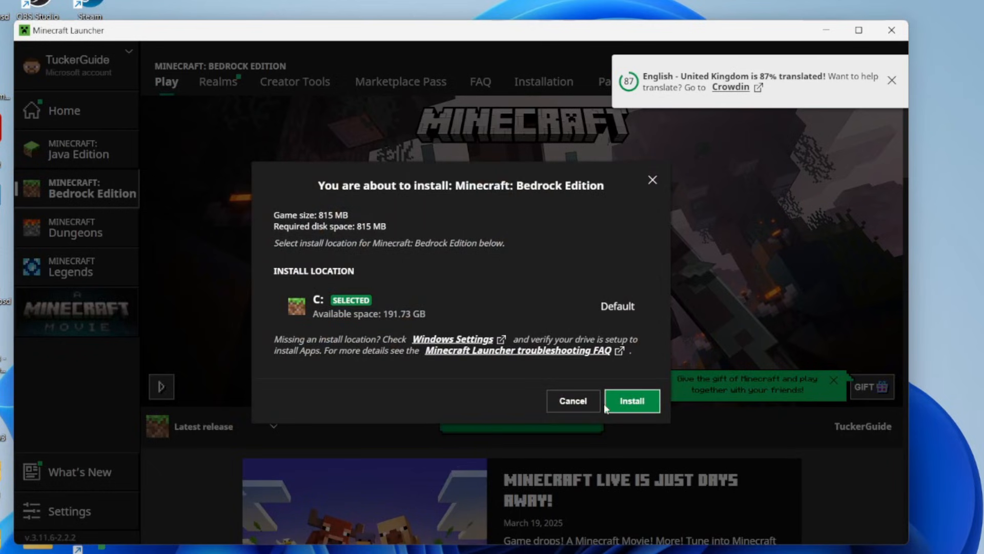